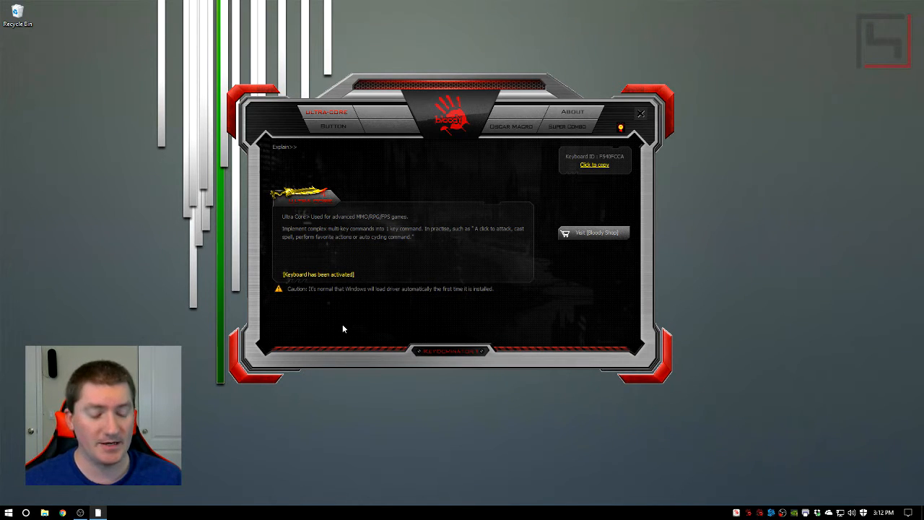
pyautogui.moveTo(382, 329)
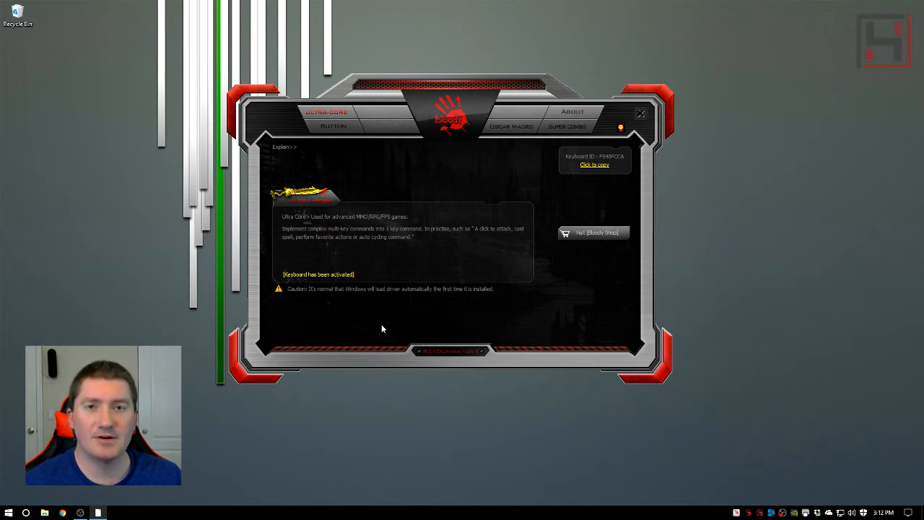
pyautogui.moveTo(398, 326)
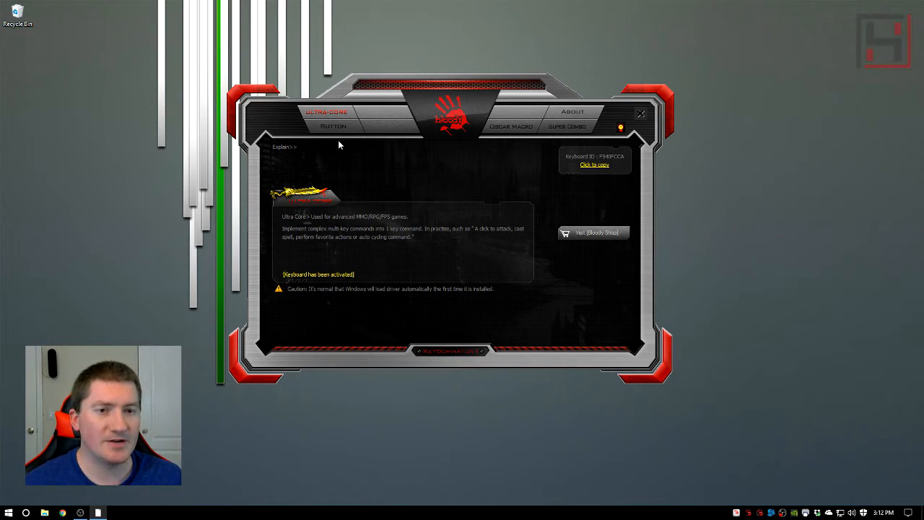
# Show the button customisation page and list the Standard, Gaming1 and Gaming2 profiles.
pyautogui.click(332, 126)
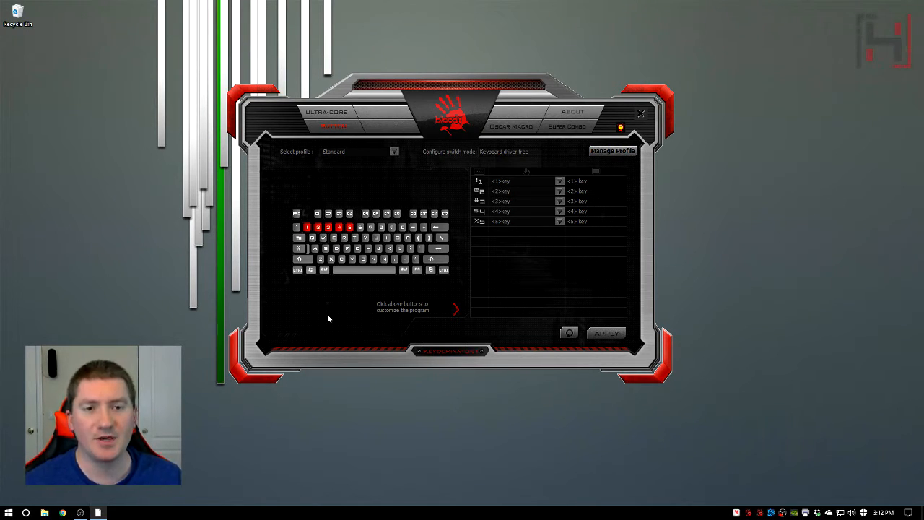
pyautogui.click(394, 152)
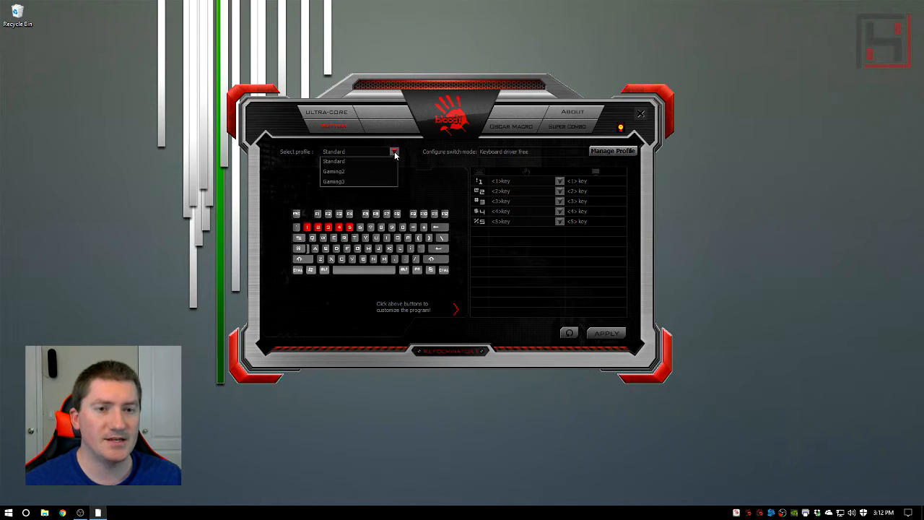
pyautogui.moveTo(341, 162)
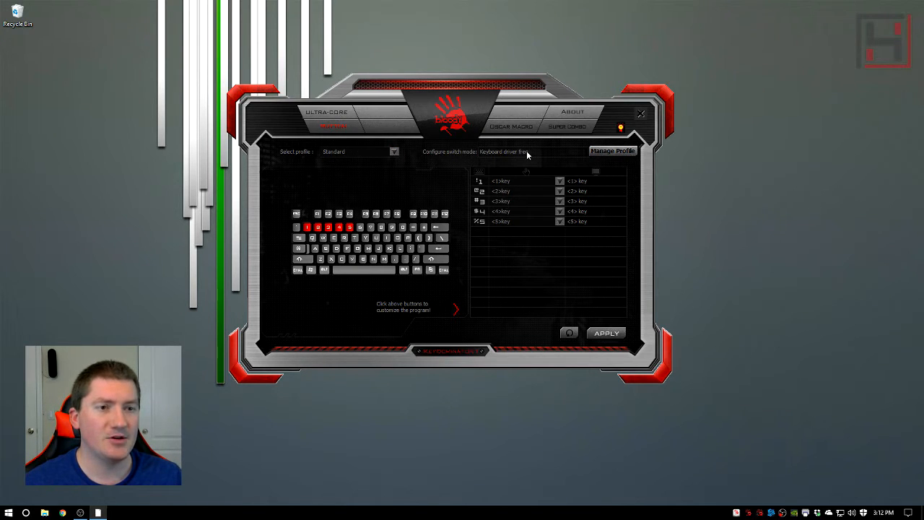
pyautogui.moveTo(537, 156)
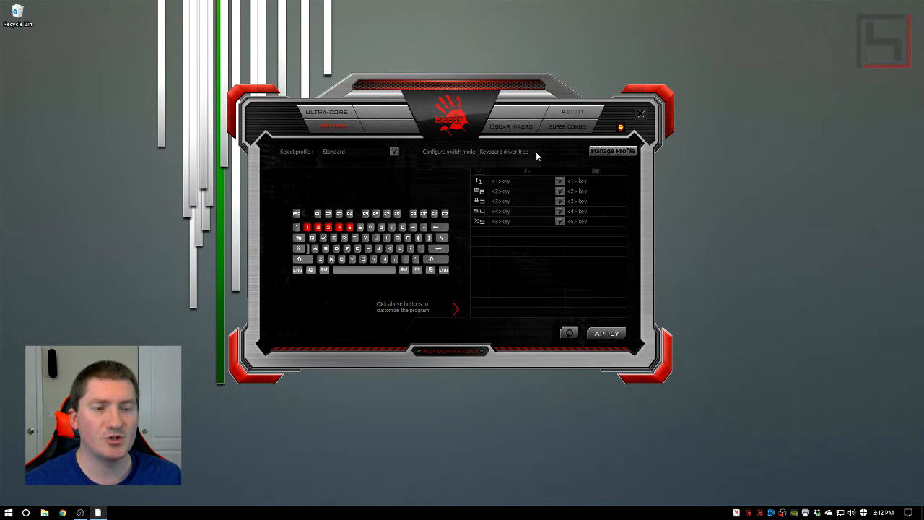
pyautogui.moveTo(546, 293)
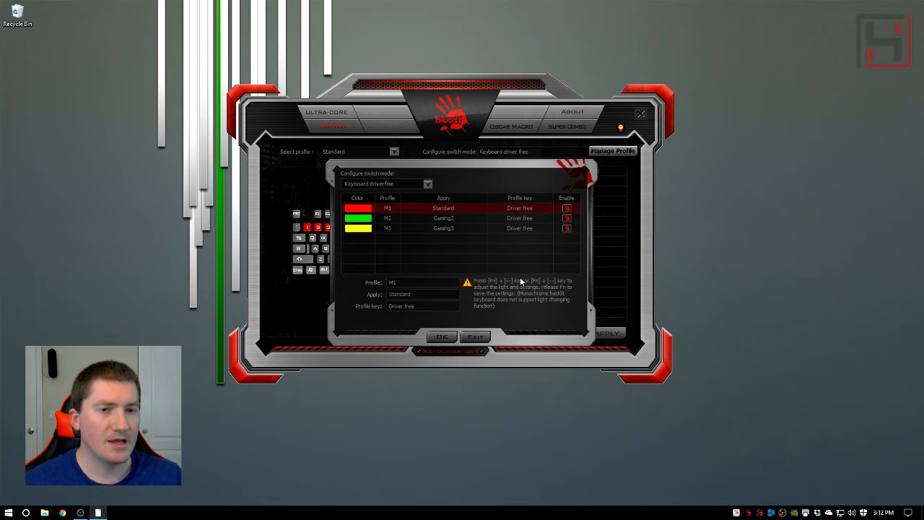
pyautogui.moveTo(503, 236)
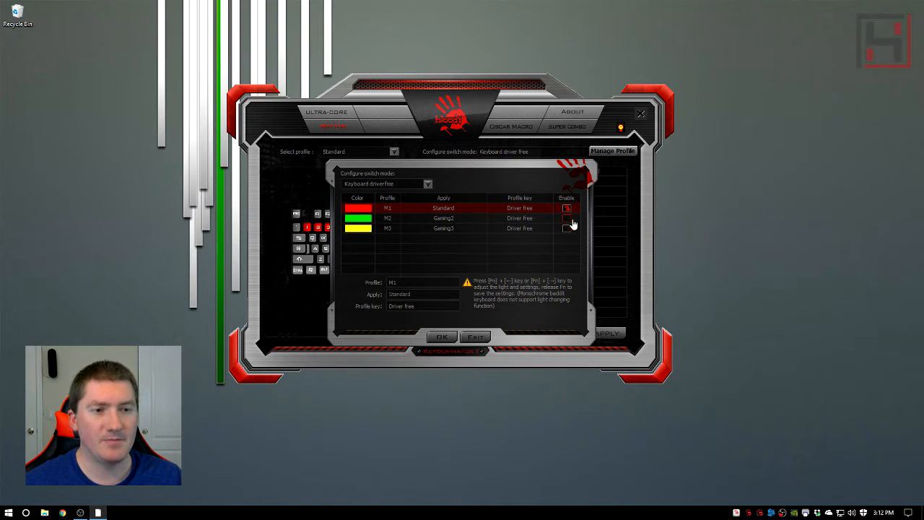
# Toggle the Enable box for a profile in the Configure switch mode dialog.
pyautogui.click(568, 218)
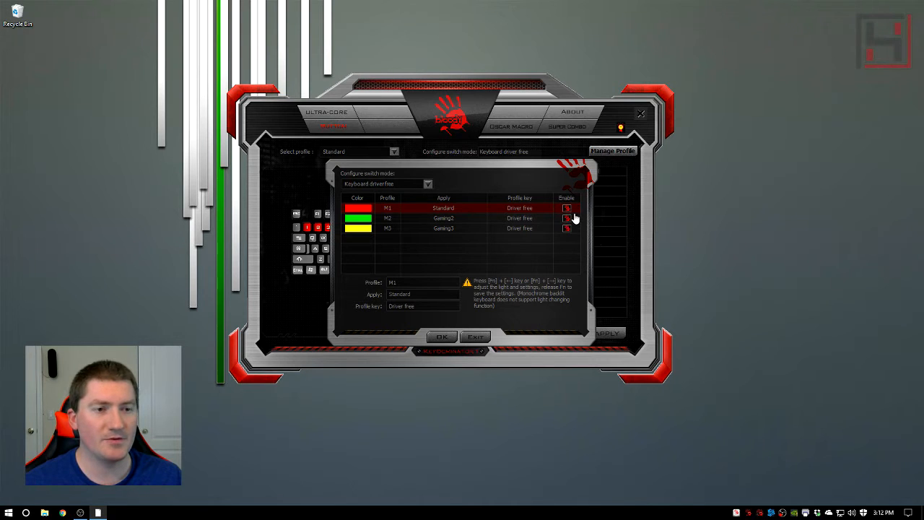
pyautogui.moveTo(462, 215)
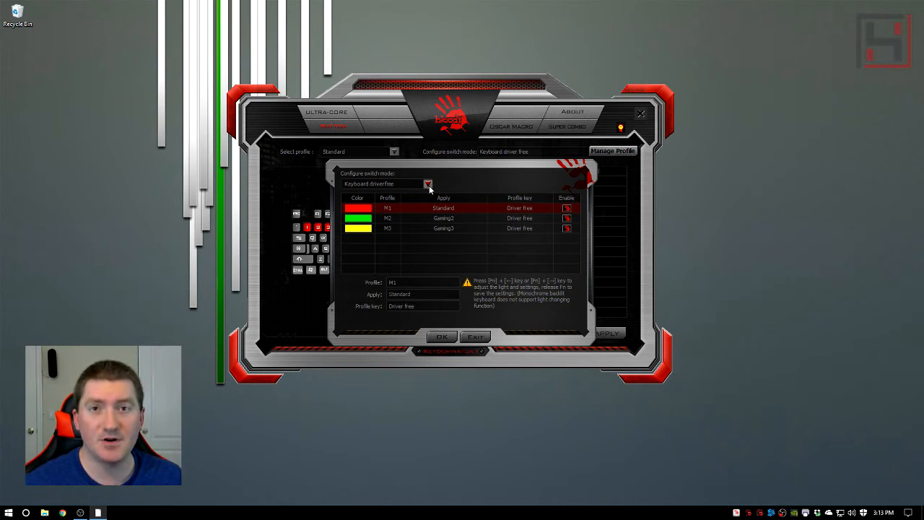
# Set switch mode to Working application and link the Coding profile to Microsoft Word.
pyautogui.click(427, 183)
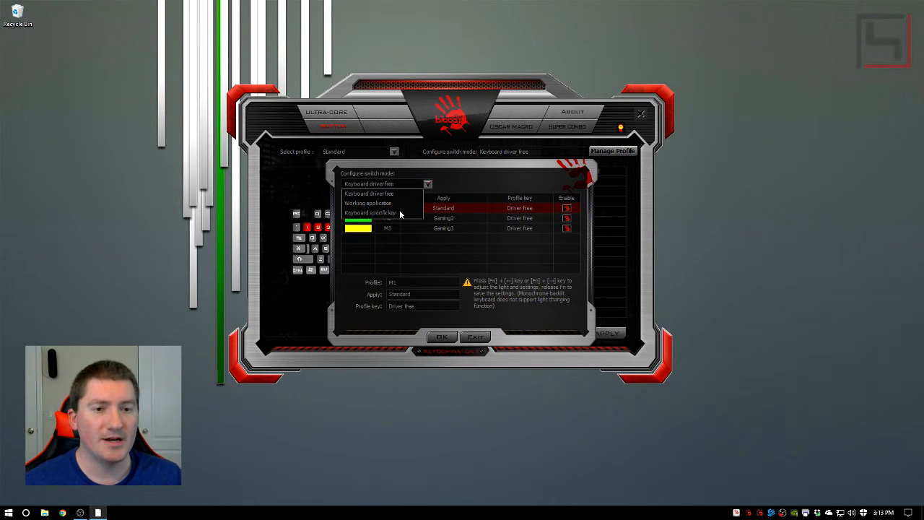
pyautogui.click(369, 203)
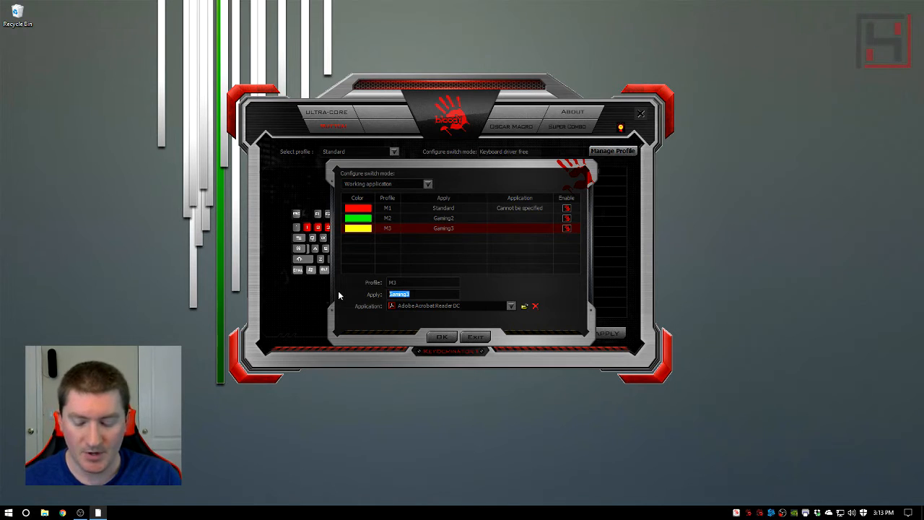
pyautogui.click(511, 306)
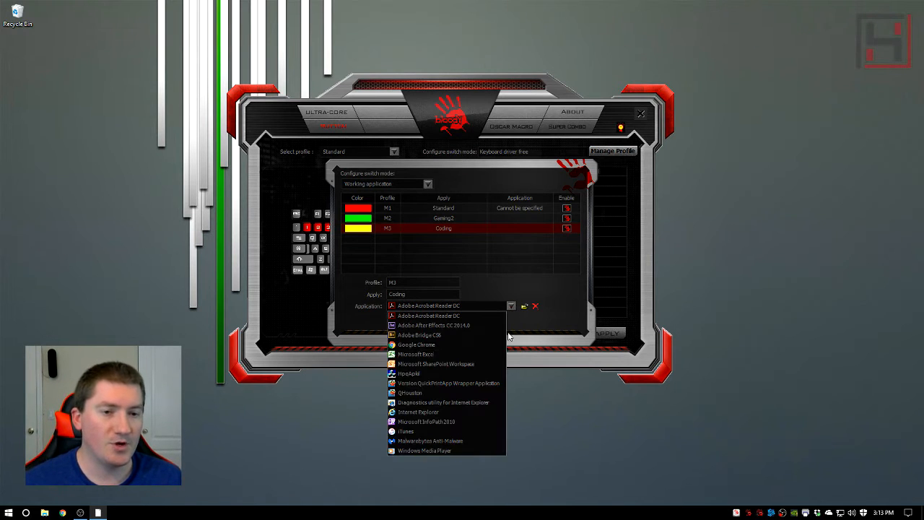
pyautogui.scroll(-3)
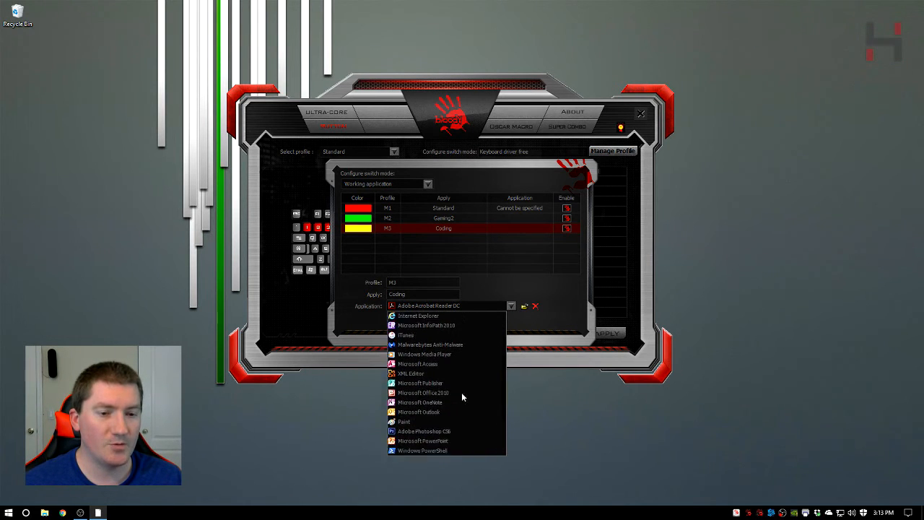
pyautogui.scroll(-3)
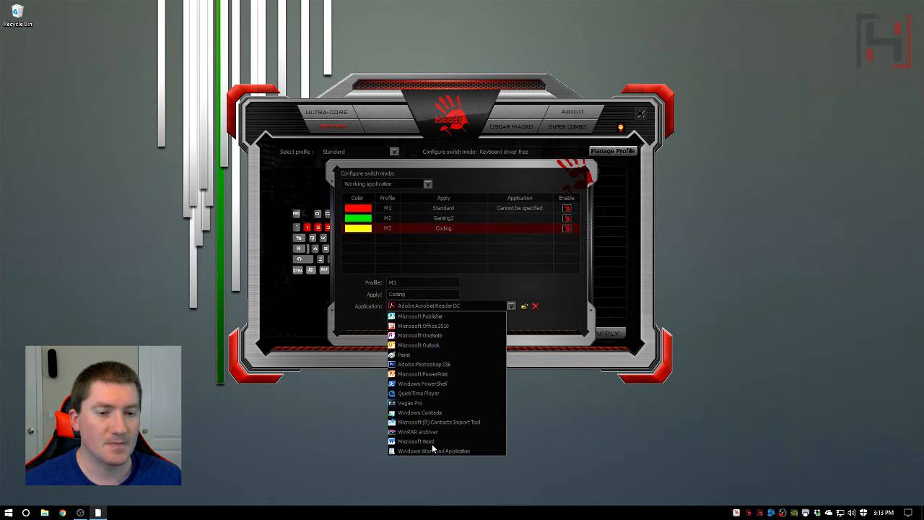
pyautogui.click(416, 442)
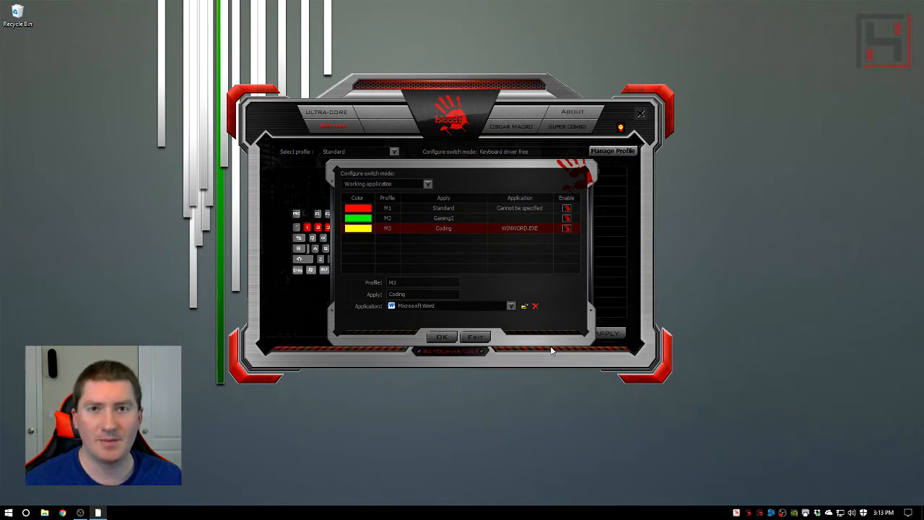
pyautogui.moveTo(432, 240)
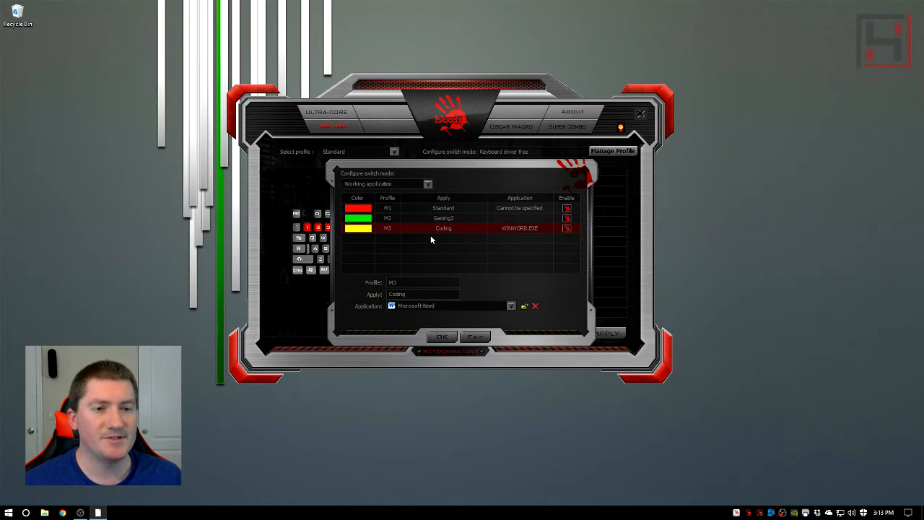
# Rename the M2 profile to 'Editing' and link it to Adobe Photoshop.
pyautogui.click(443, 218)
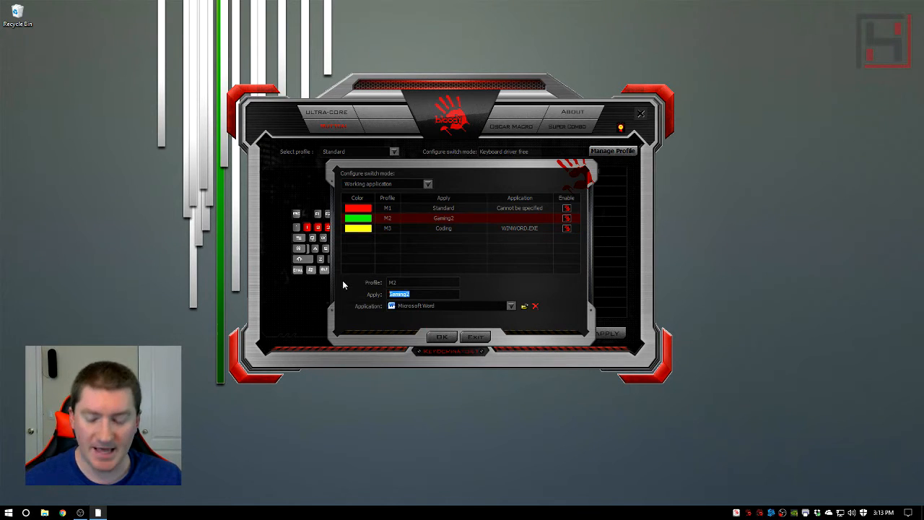
pyautogui.write('Editing')
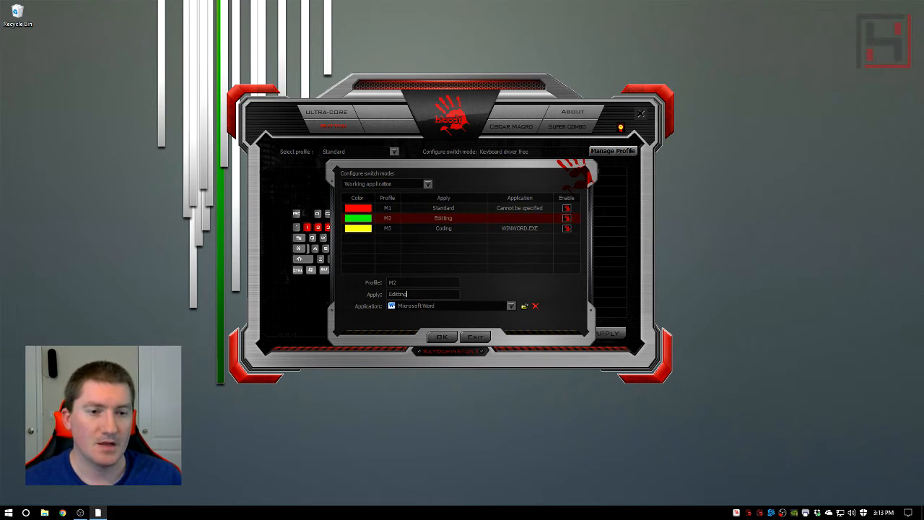
pyautogui.click(511, 306)
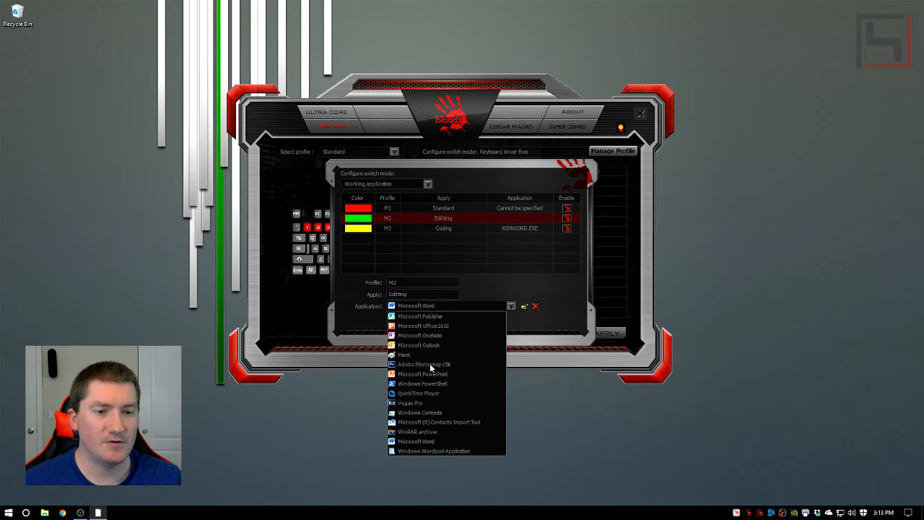
pyautogui.click(424, 364)
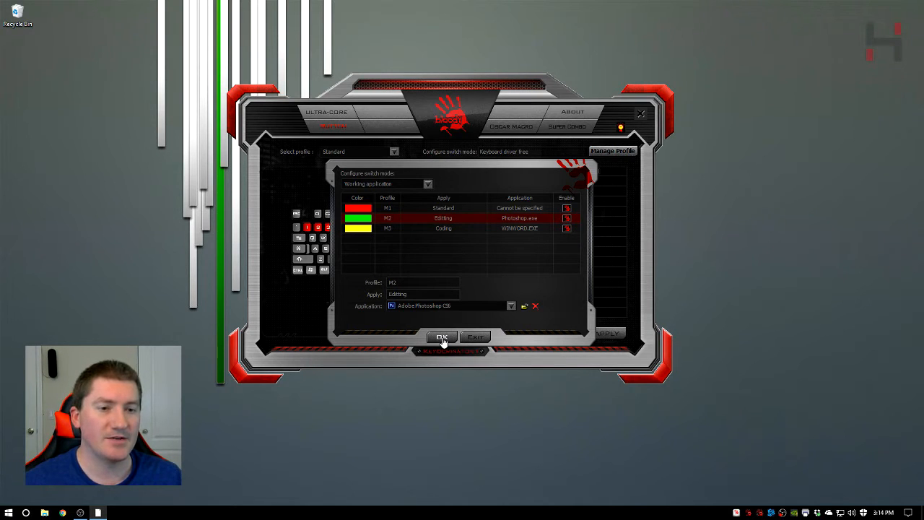
# Confirm the switch settings, view the Editing profile, then return to Standard.
pyautogui.click(442, 338)
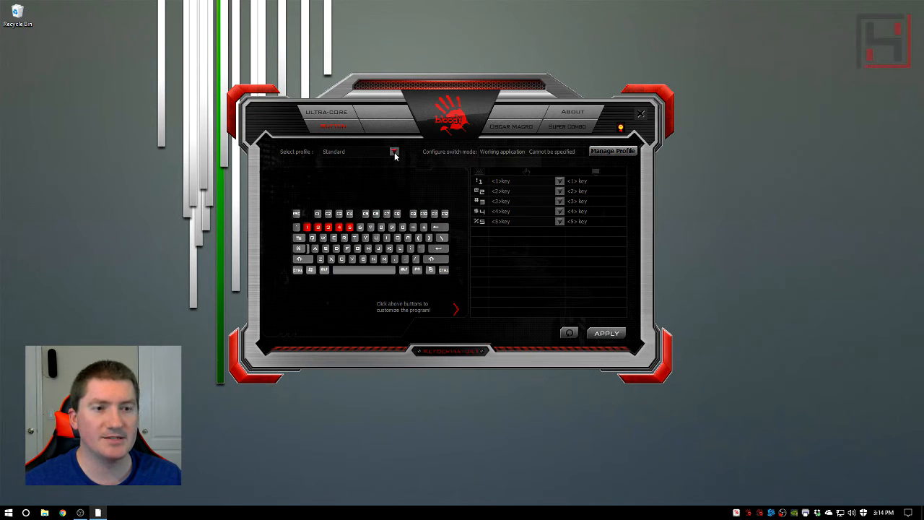
pyautogui.click(395, 152)
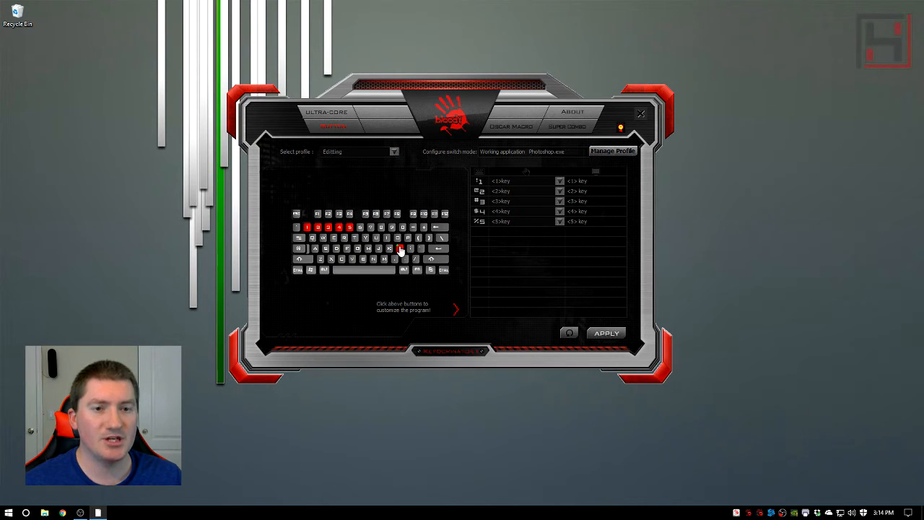
pyautogui.click(318, 227)
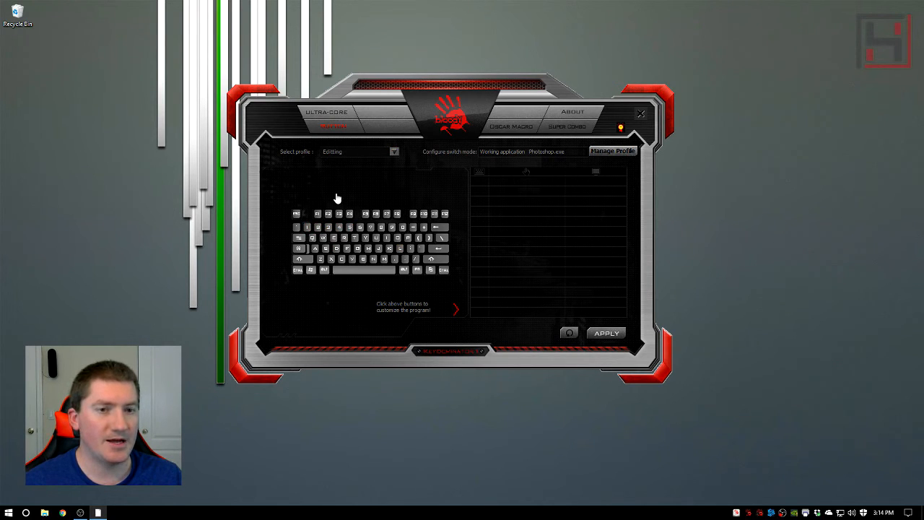
pyautogui.click(392, 152)
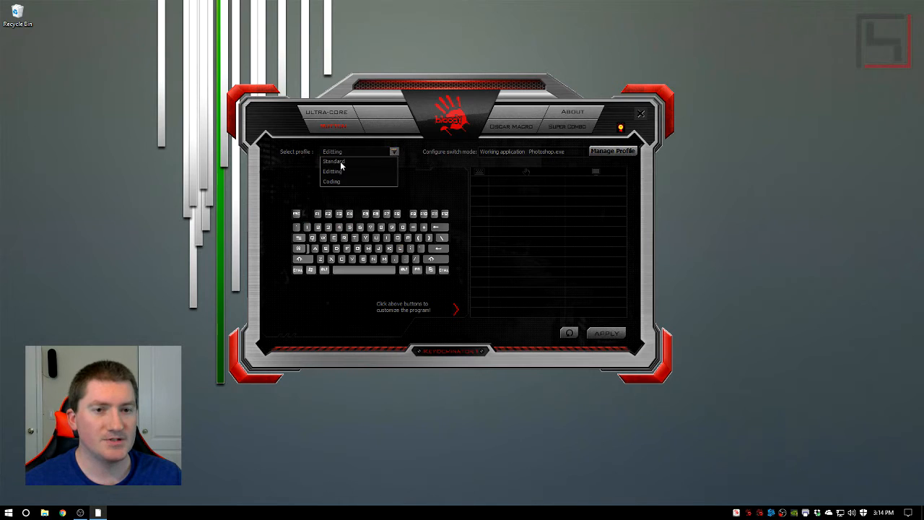
pyautogui.click(334, 162)
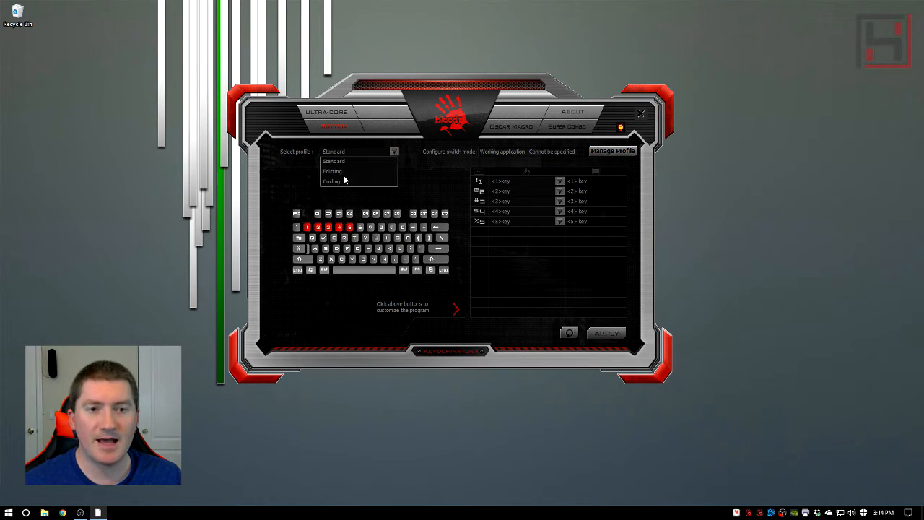
# Select the Standard profile to show its current key assignments.
pyautogui.click(332, 170)
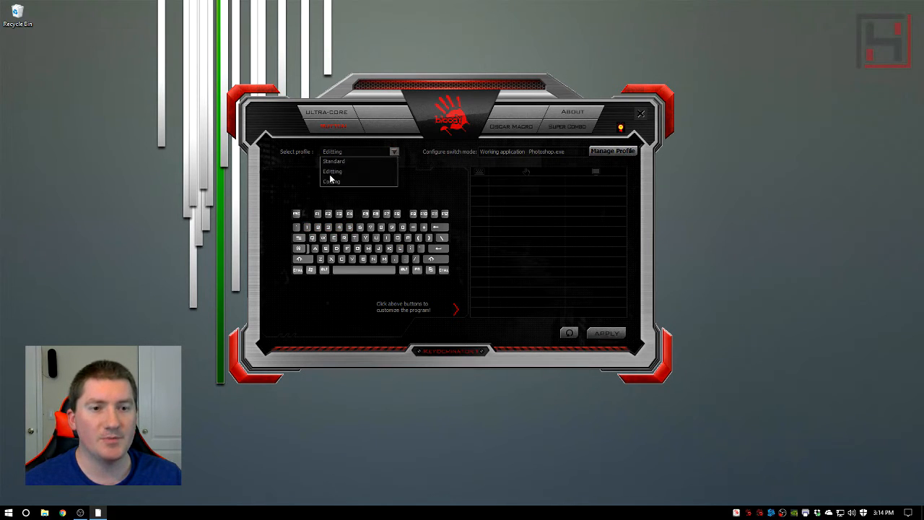
pyautogui.click(333, 162)
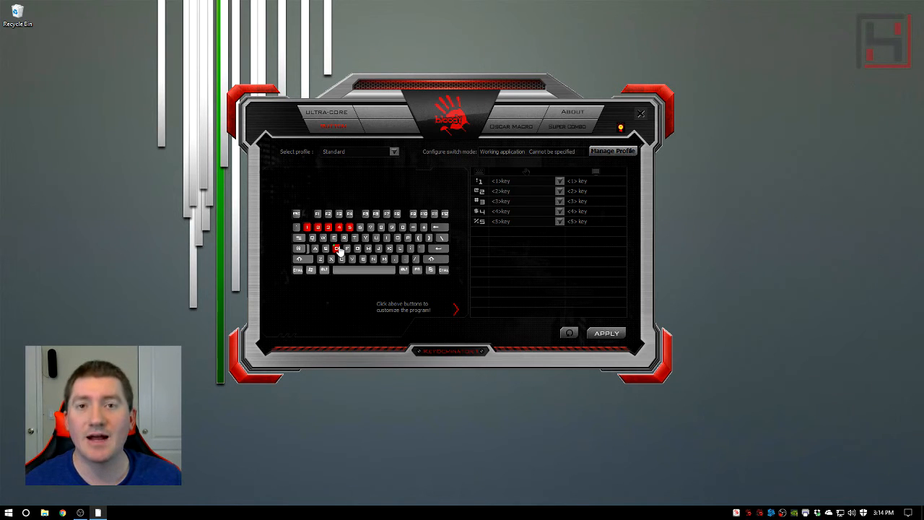
pyautogui.moveTo(396, 179)
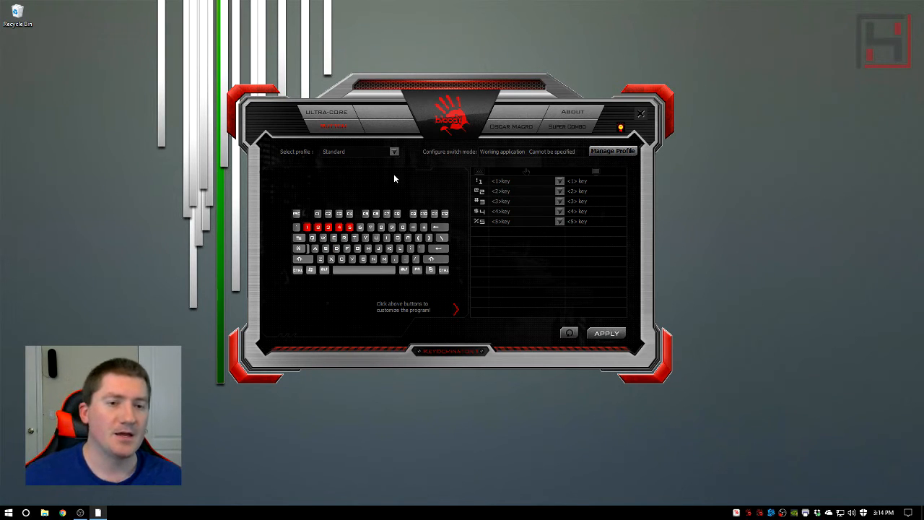
# Reset the Standard profile so its key assignment list is empty.
pyautogui.click(364, 270)
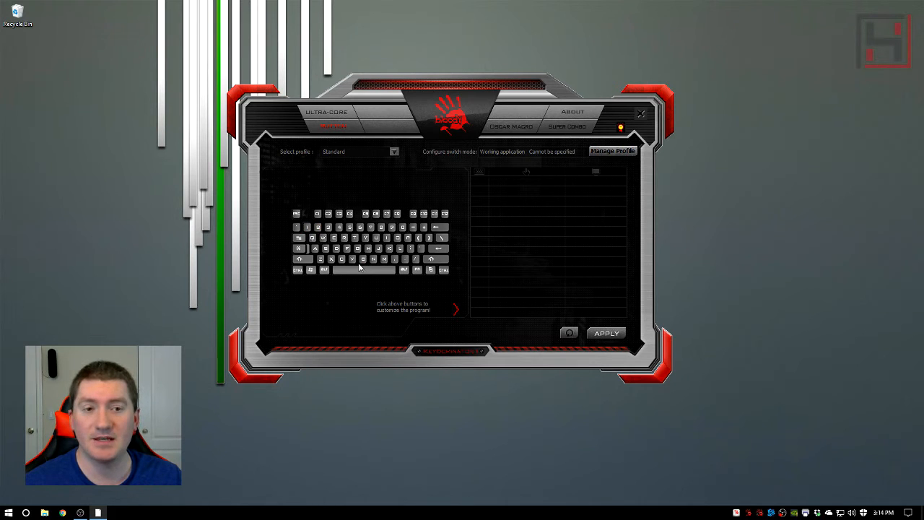
pyautogui.moveTo(367, 306)
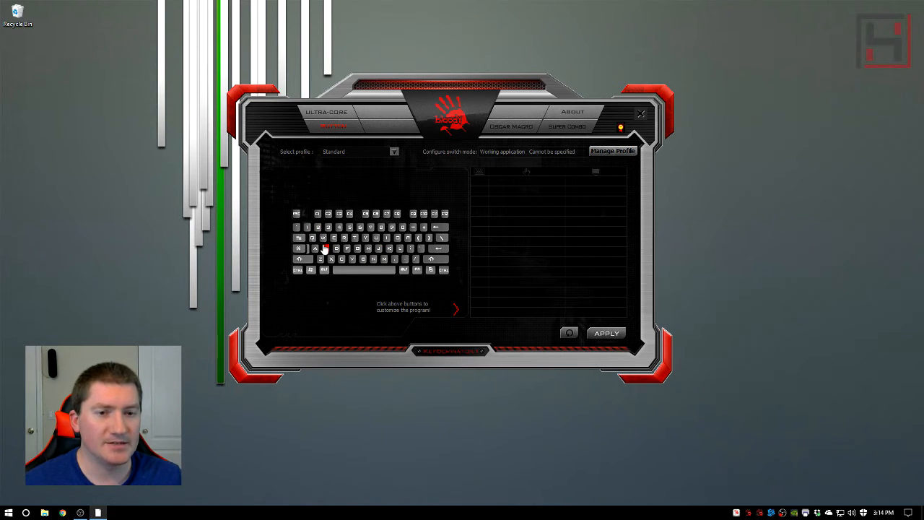
# Assign the Windows key to No Setting so it does nothing.
pyautogui.click(365, 213)
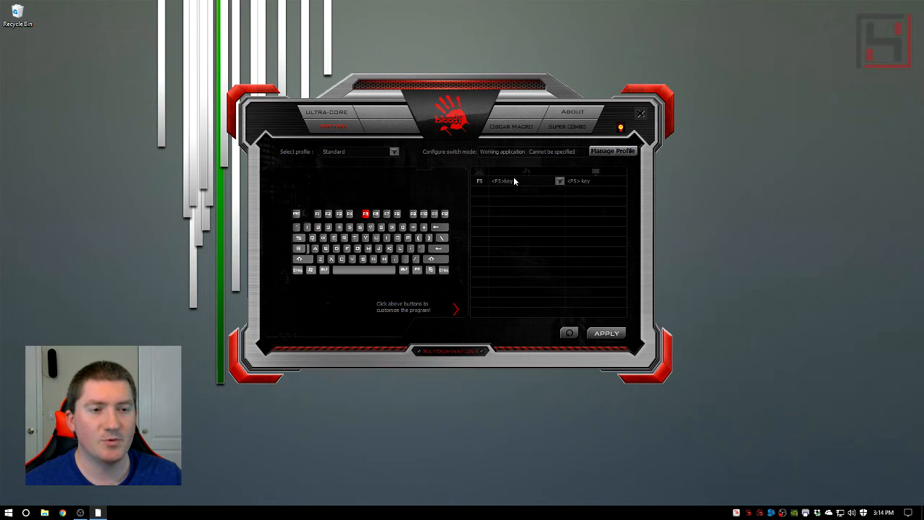
pyautogui.click(560, 180)
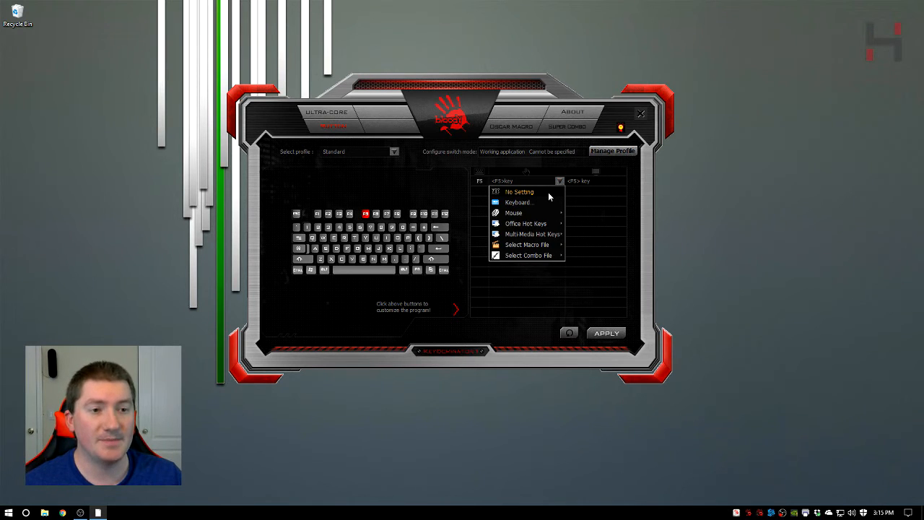
pyautogui.click(520, 191)
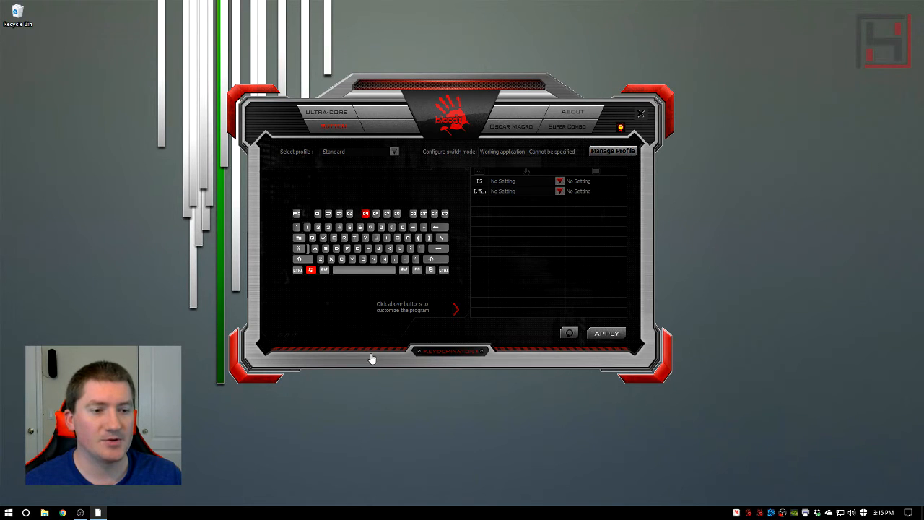
pyautogui.moveTo(361, 329)
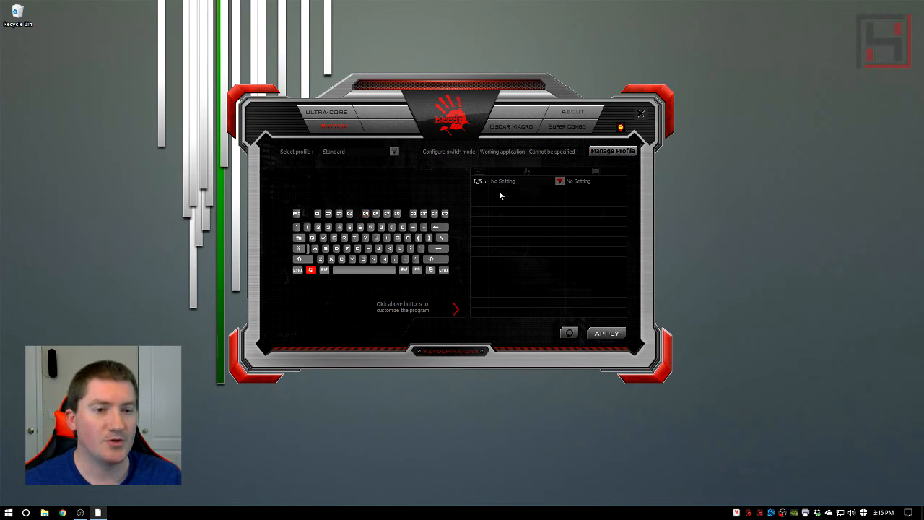
# Add F5 to the remapping list and bring up the Keyboard key picker for it.
pyautogui.click(365, 214)
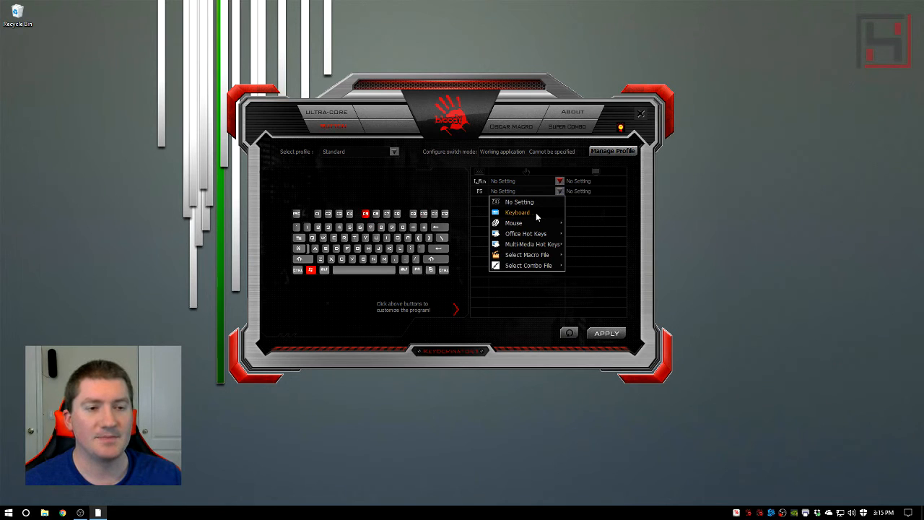
pyautogui.click(517, 211)
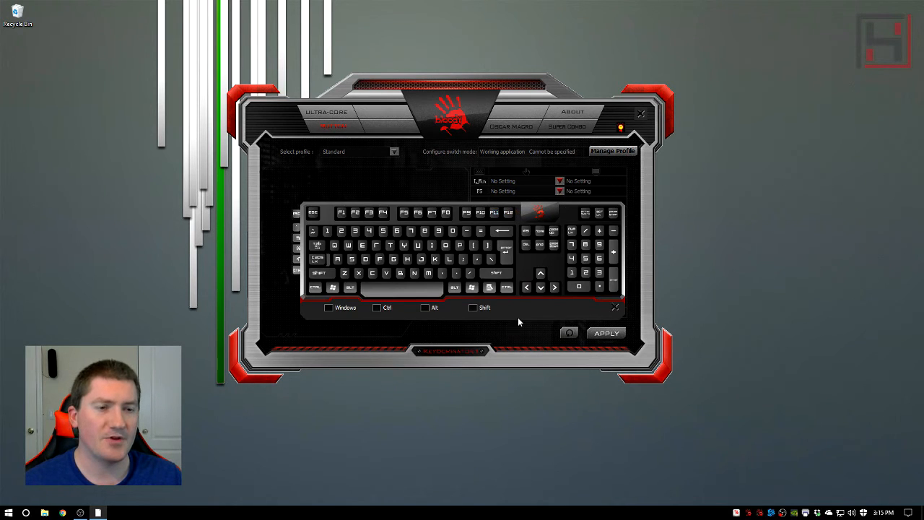
pyautogui.moveTo(522, 322)
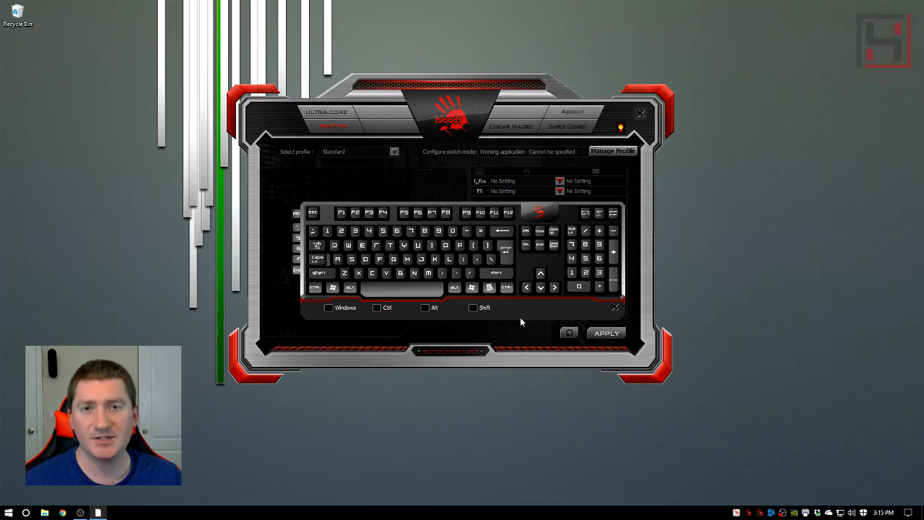
pyautogui.moveTo(457, 283)
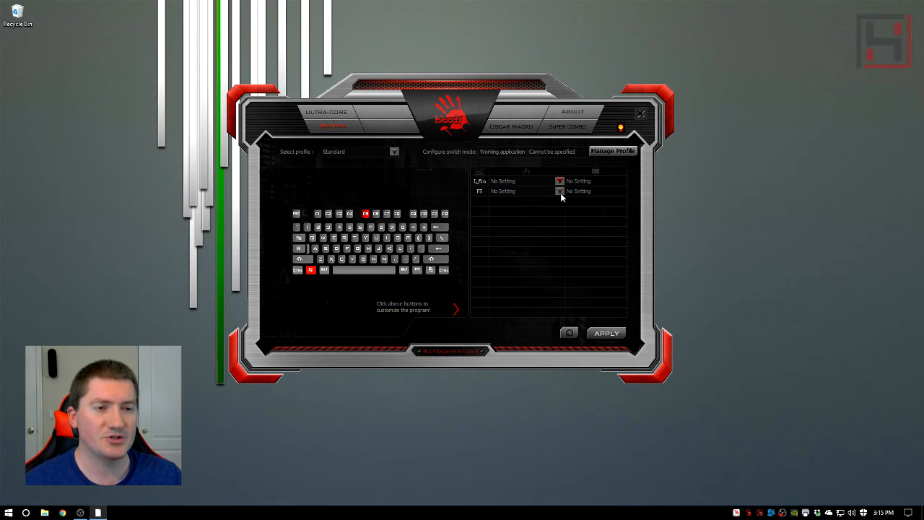
# Map F5 to Office Hot Keys Copy (Ctrl+C) and add F6 for Paste (Ctrl+V).
pyautogui.click(560, 190)
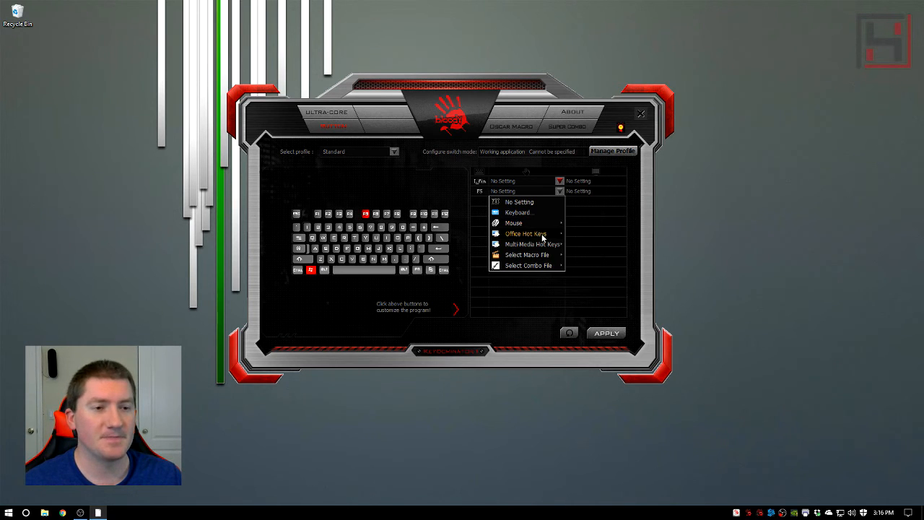
pyautogui.click(525, 234)
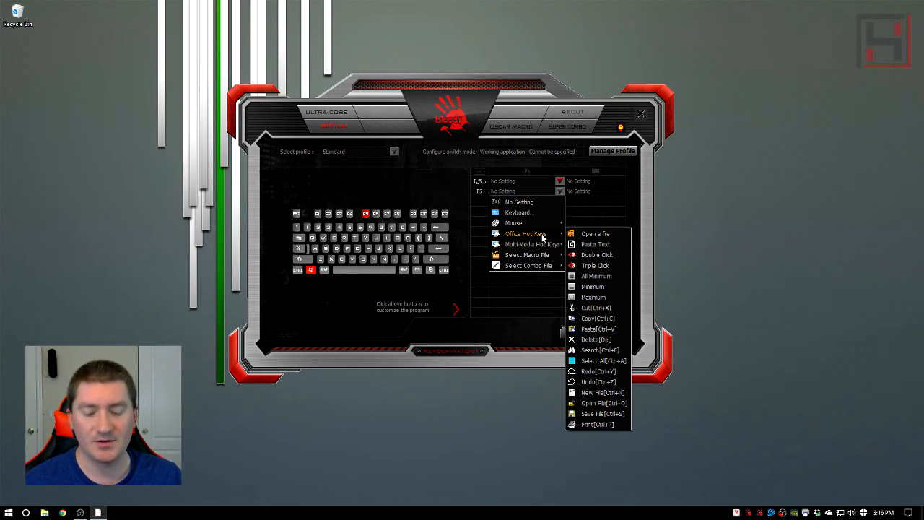
pyautogui.moveTo(605, 327)
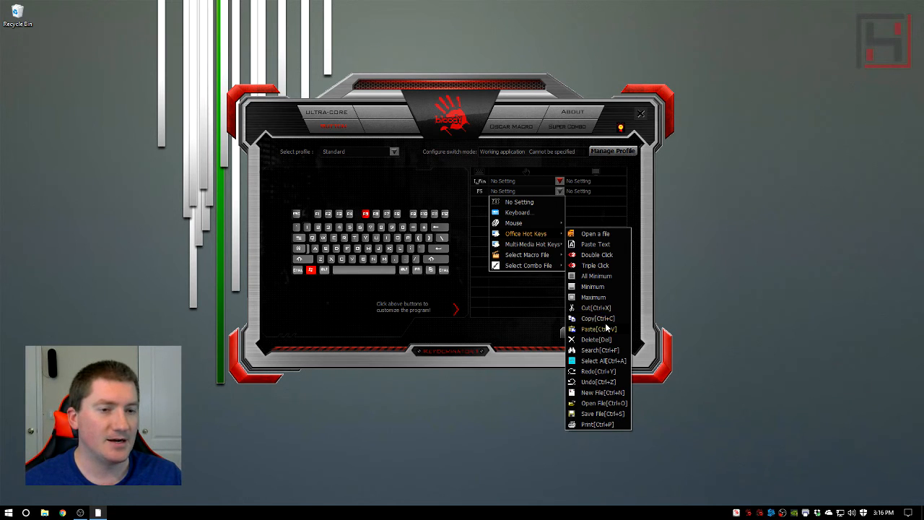
pyautogui.click(597, 329)
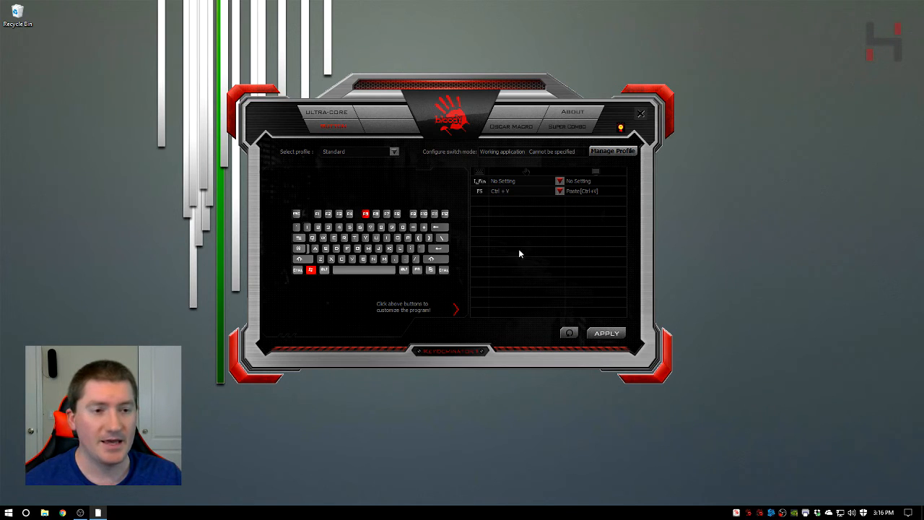
pyautogui.click(560, 200)
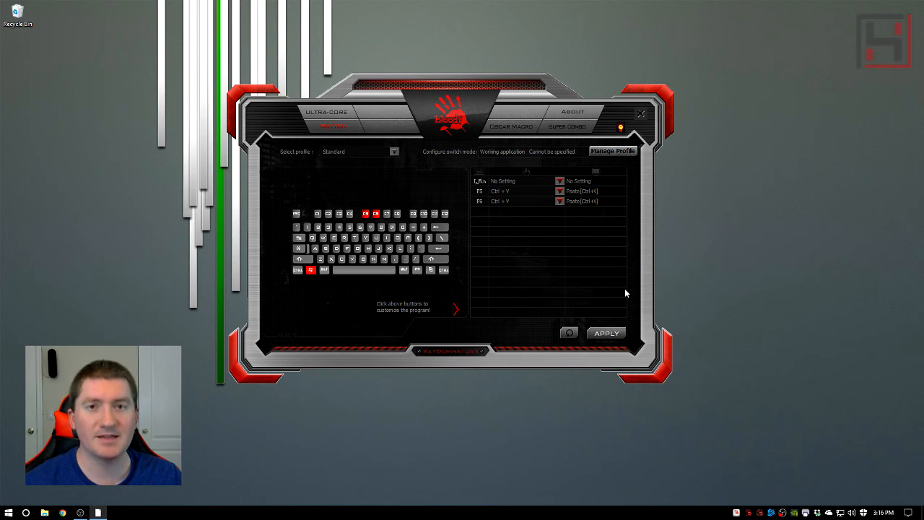
pyautogui.moveTo(569, 251)
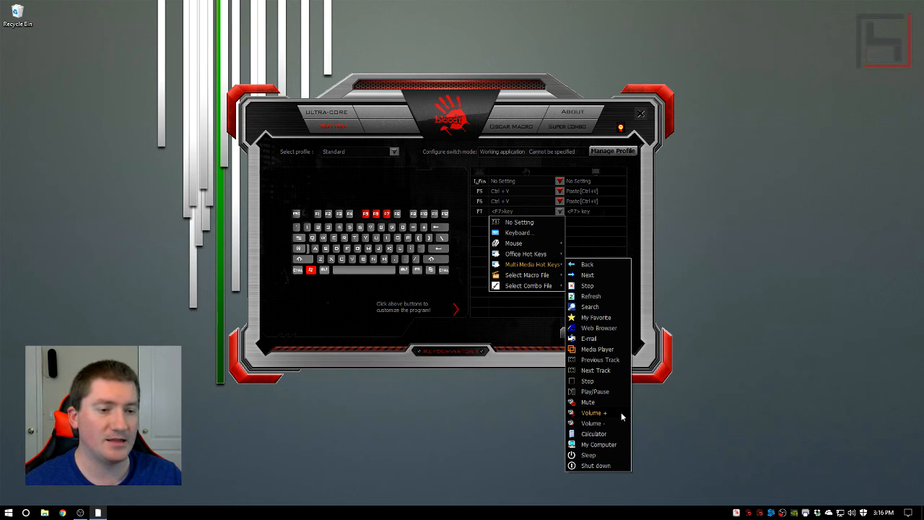
# Assign F7 to Multi Media Hot Keys > Mute.
pyautogui.click(588, 401)
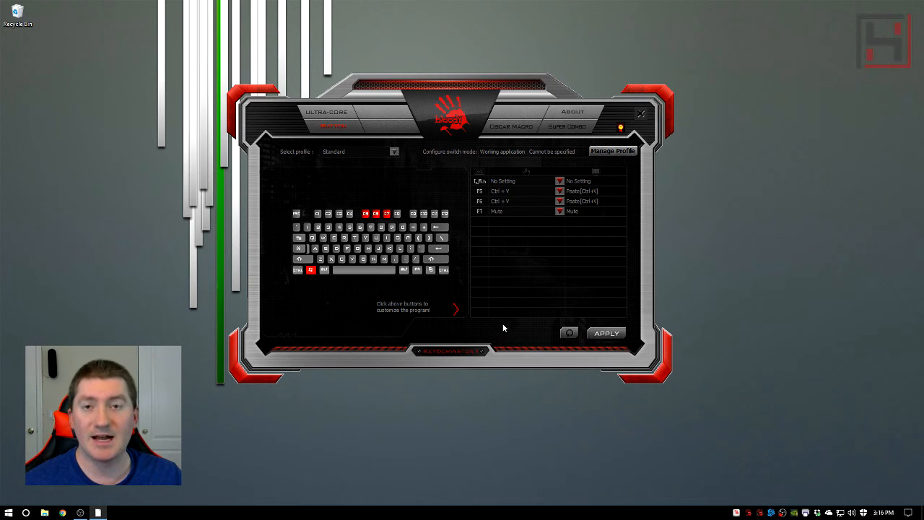
pyautogui.moveTo(428, 381)
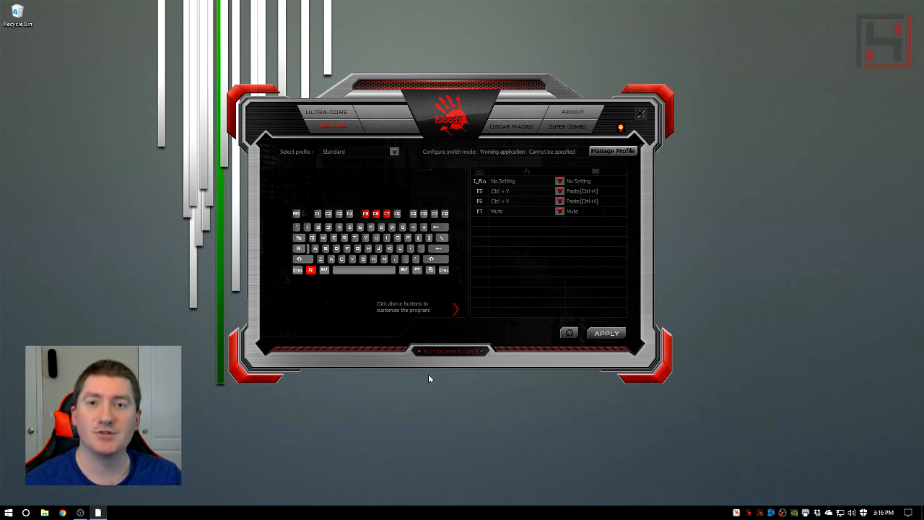
pyautogui.moveTo(505, 301)
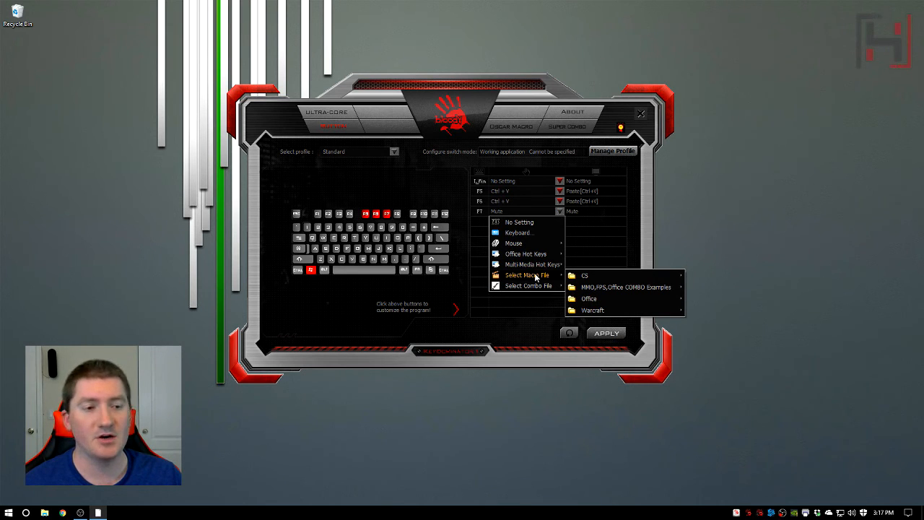
pyautogui.moveTo(527, 286)
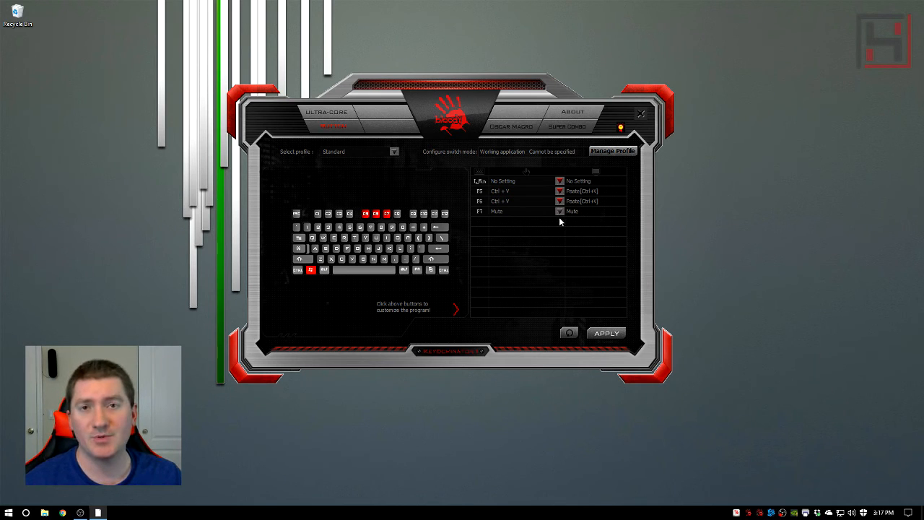
# Bring up F8's assignment choices to bind it to the C-Single-Button combo file.
pyautogui.click(560, 210)
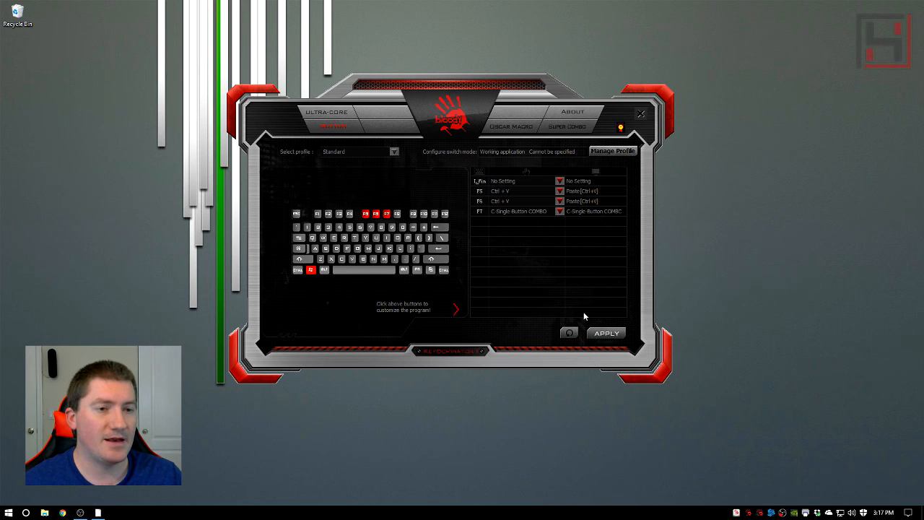
pyautogui.moveTo(533, 299)
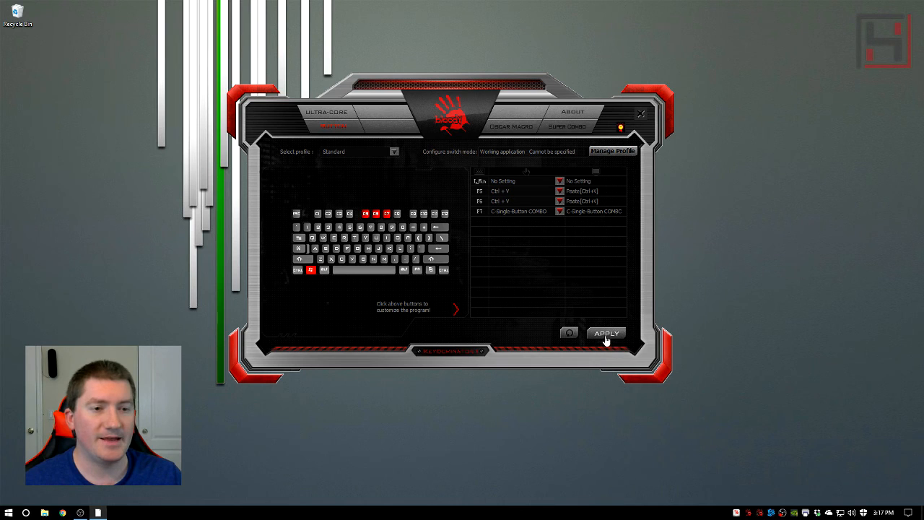
pyautogui.moveTo(546, 286)
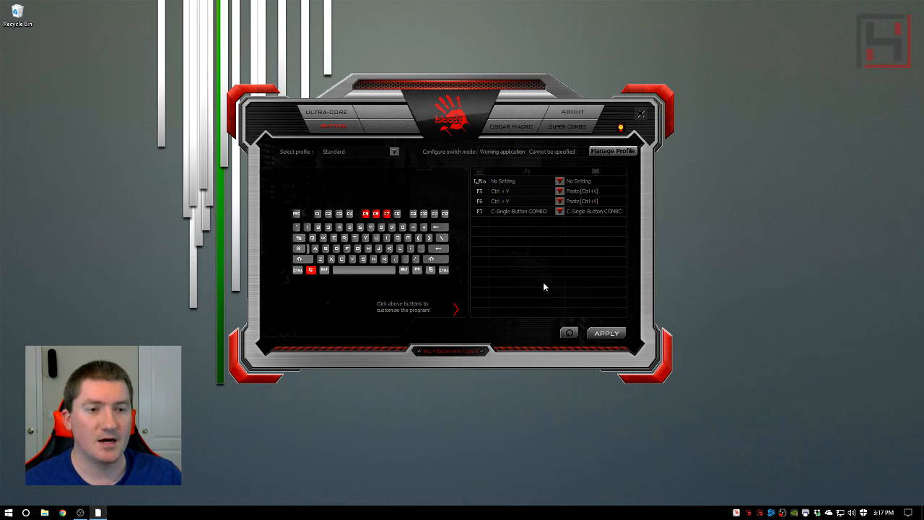